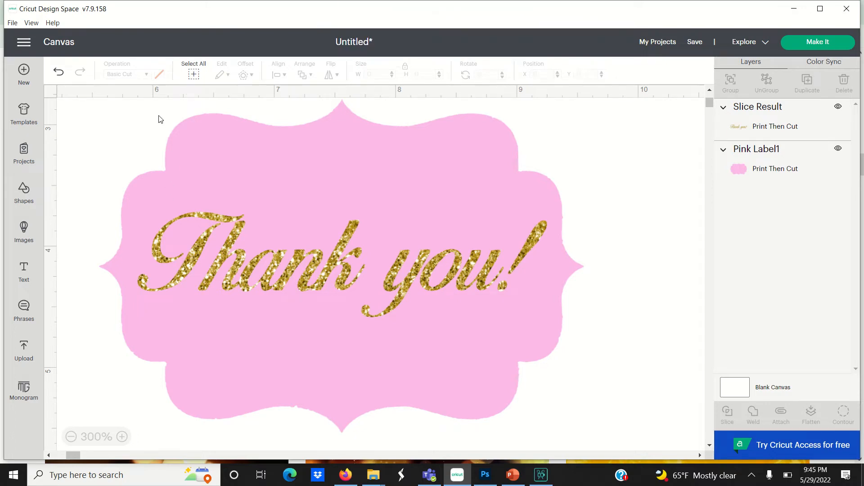
mouse_move(437, 269)
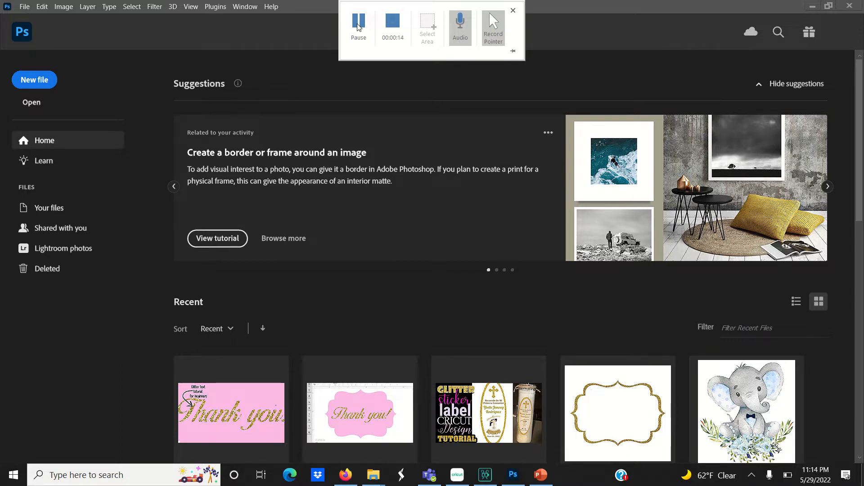
Step: Create a new 8.5 × 11 inch document at 300 pixels/inch
left_click(512, 10)
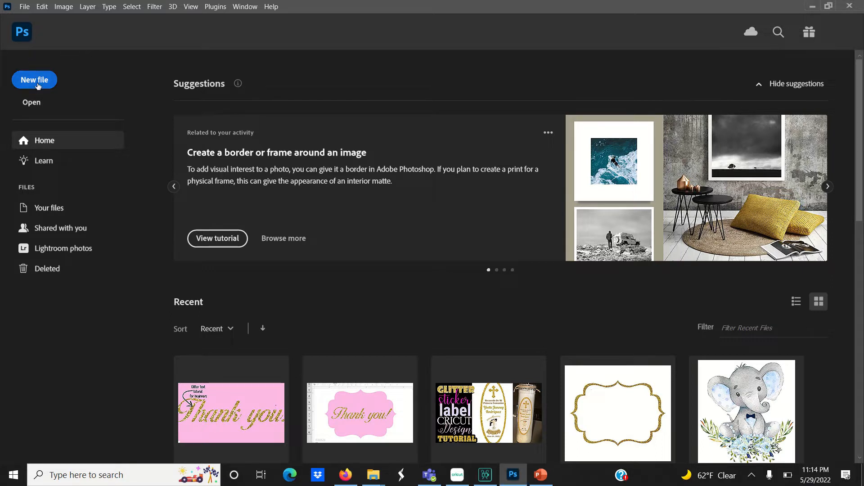
left_click(34, 81)
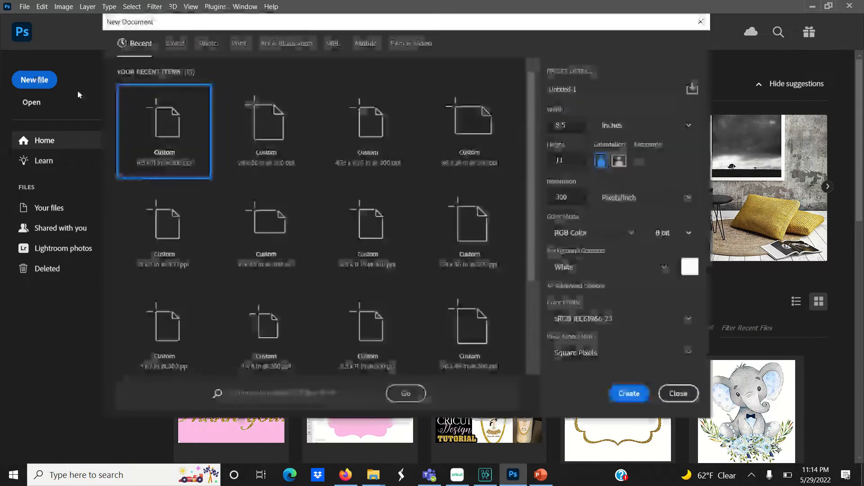
left_click(164, 130)
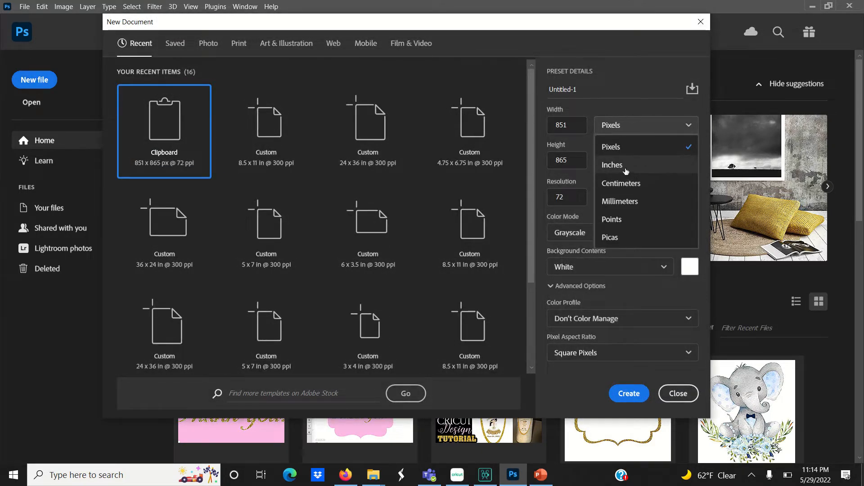
left_click(612, 165)
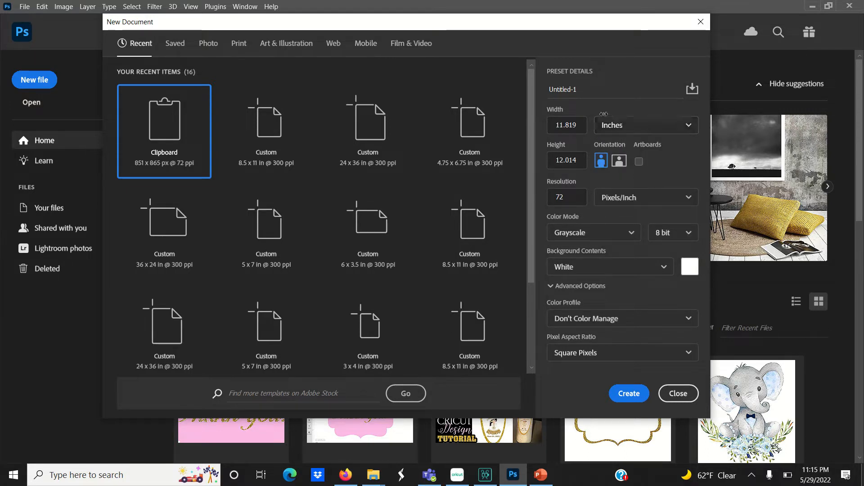
left_click(567, 125)
type("8.")
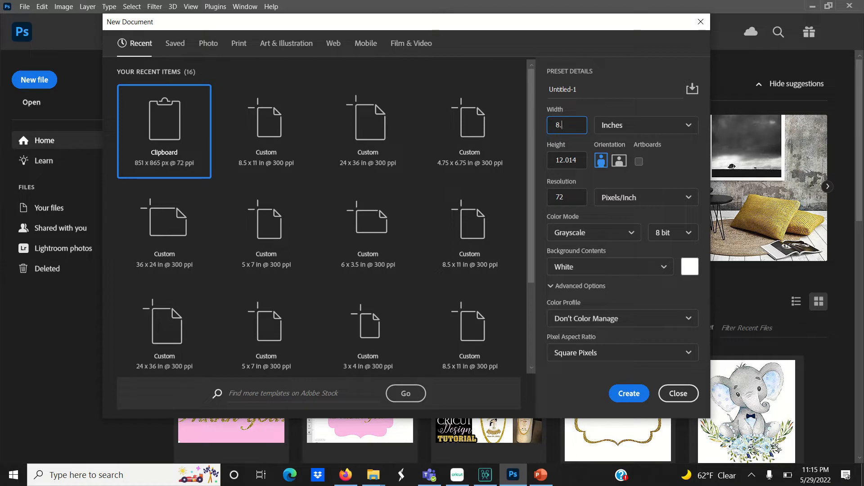
left_click(567, 160)
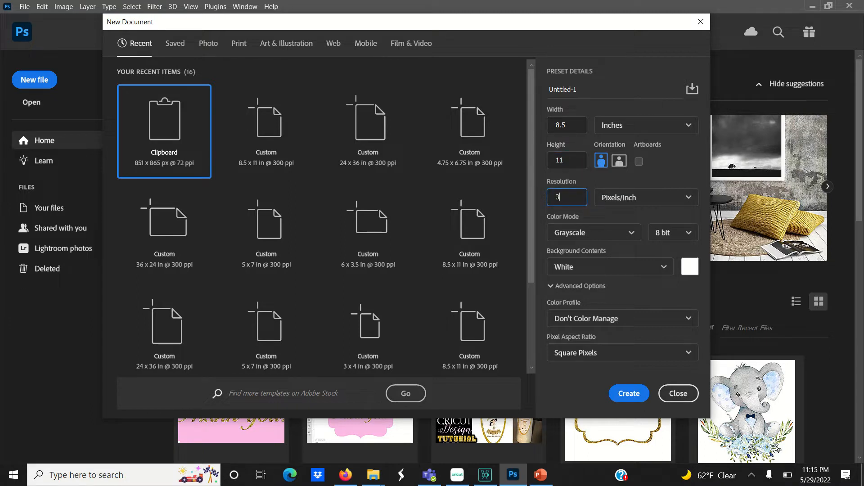
type("00")
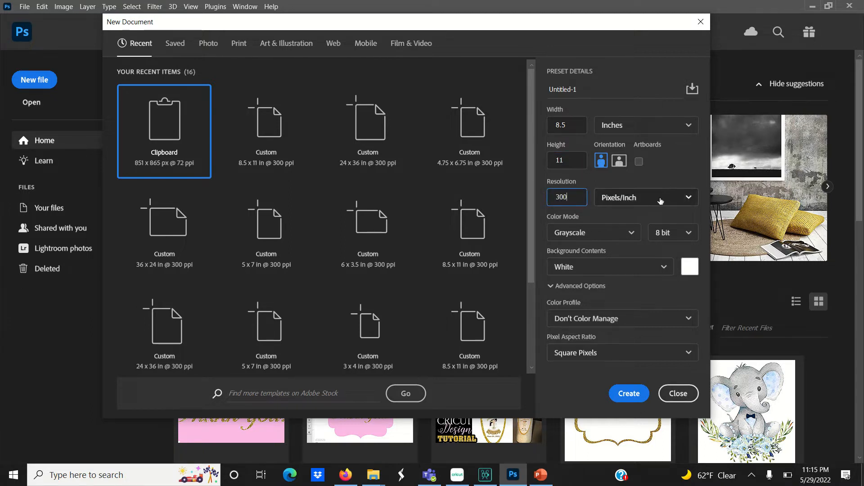
left_click(645, 197)
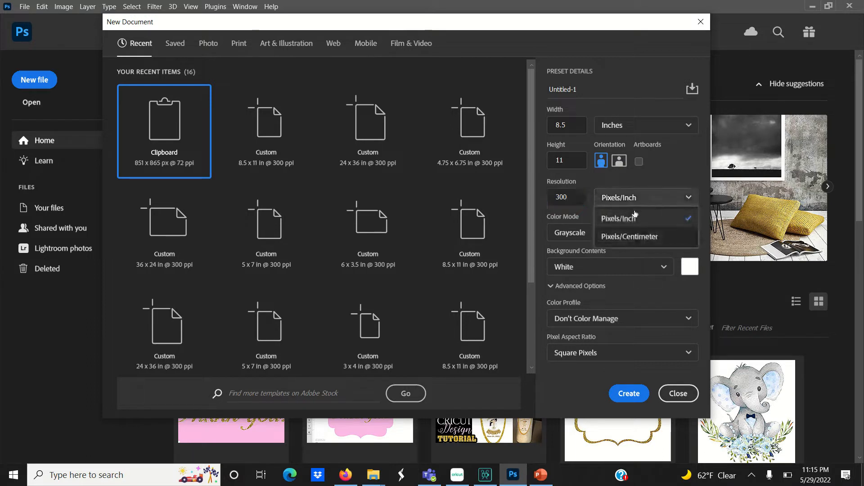
left_click(618, 218)
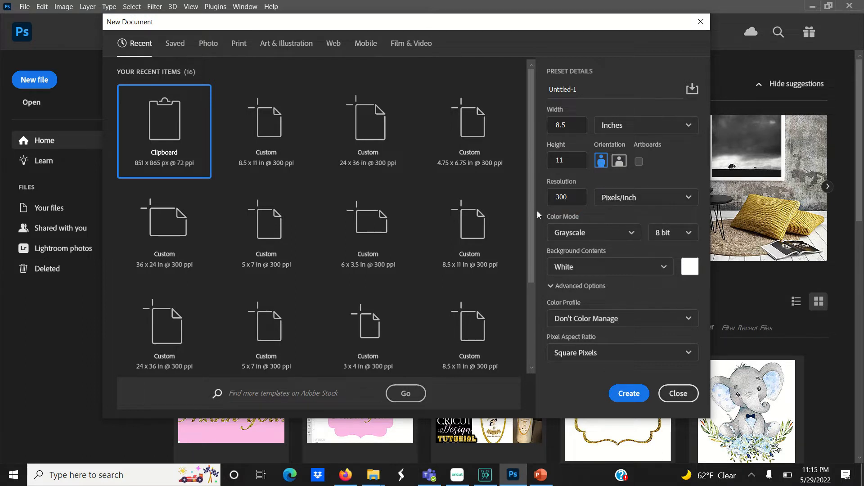
mouse_move(630, 256)
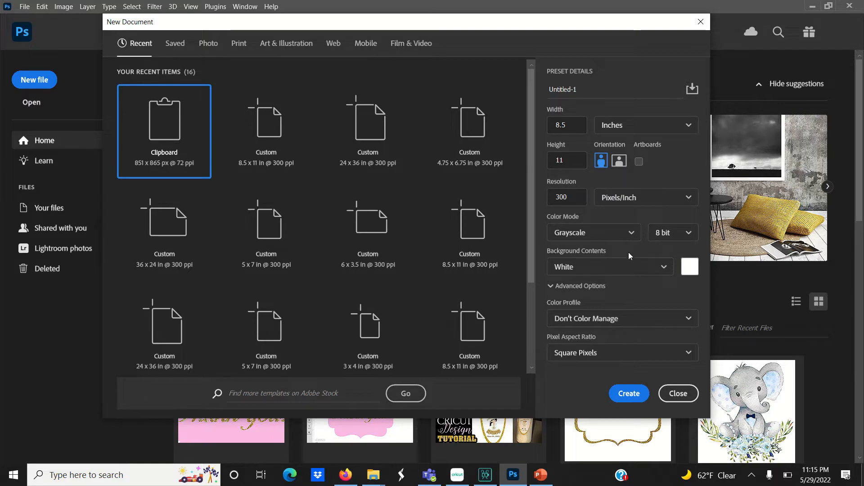
left_click(678, 393)
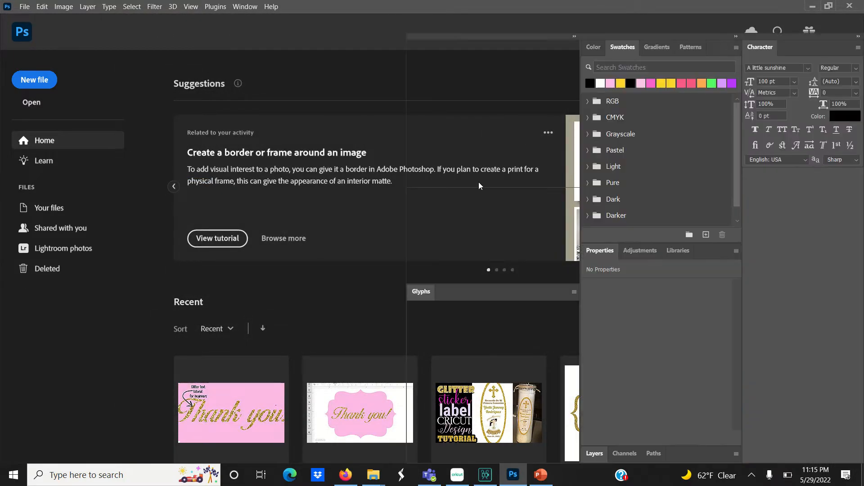
Step: Preview the open File Explorer windows from the taskbar
left_click(34, 79)
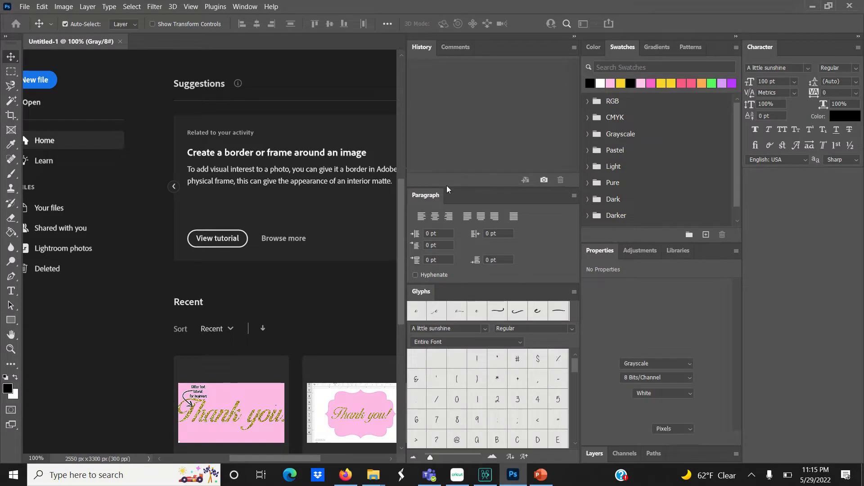
left_click(36, 80)
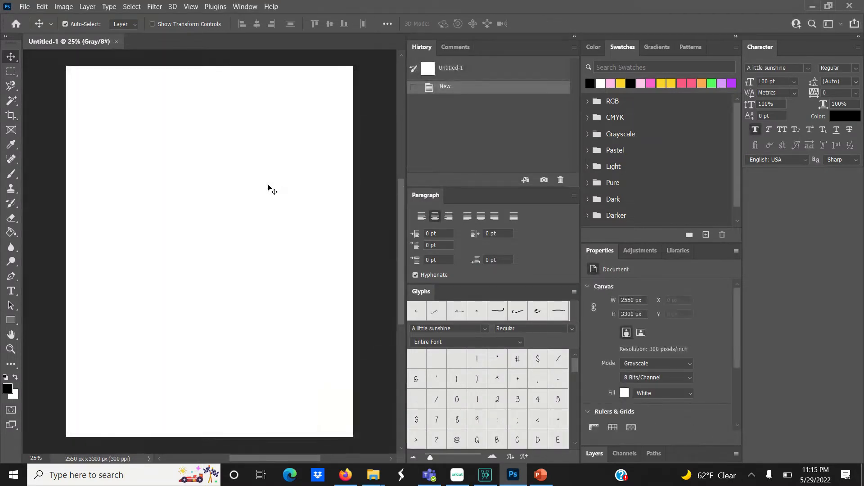
mouse_move(386, 454)
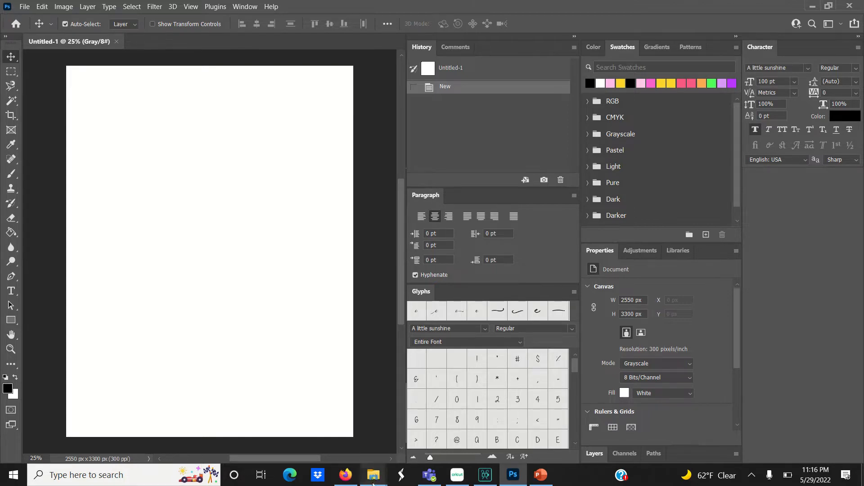
left_click(373, 475)
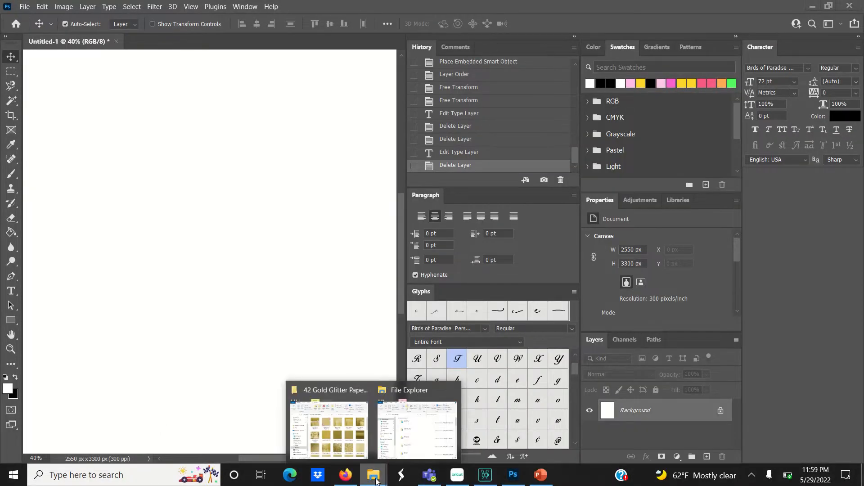
Step: Open the 42 Gold Glitter Papers folder and scroll down to Gold Glitter-36
left_click(328, 428)
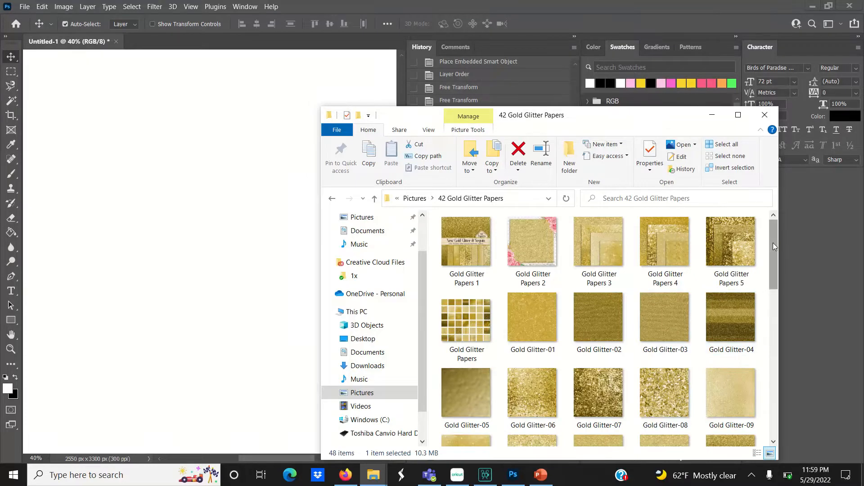
scroll("down", 3)
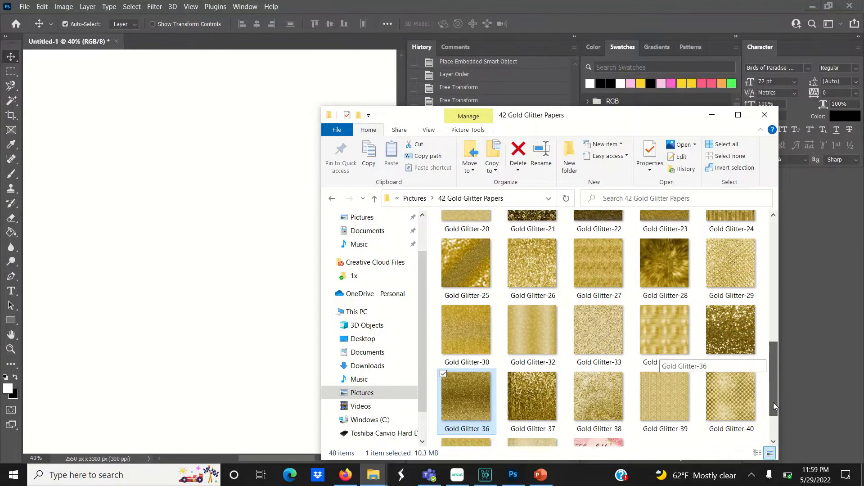
mouse_move(599, 330)
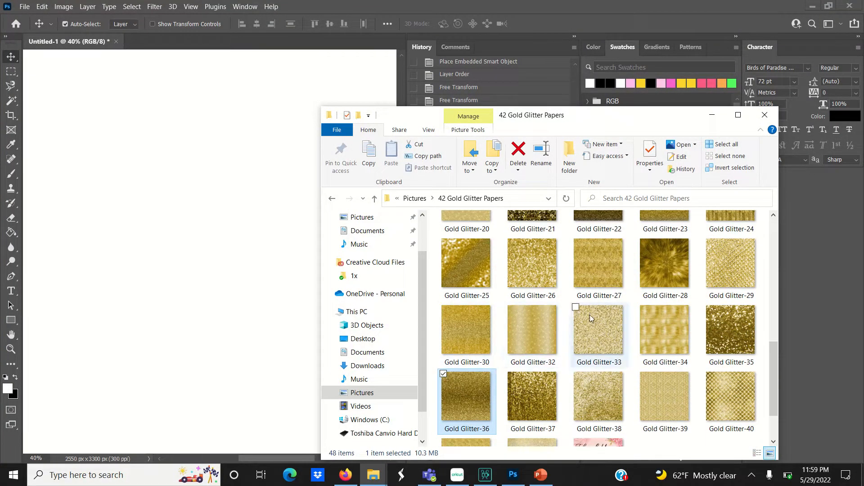
mouse_move(533, 391)
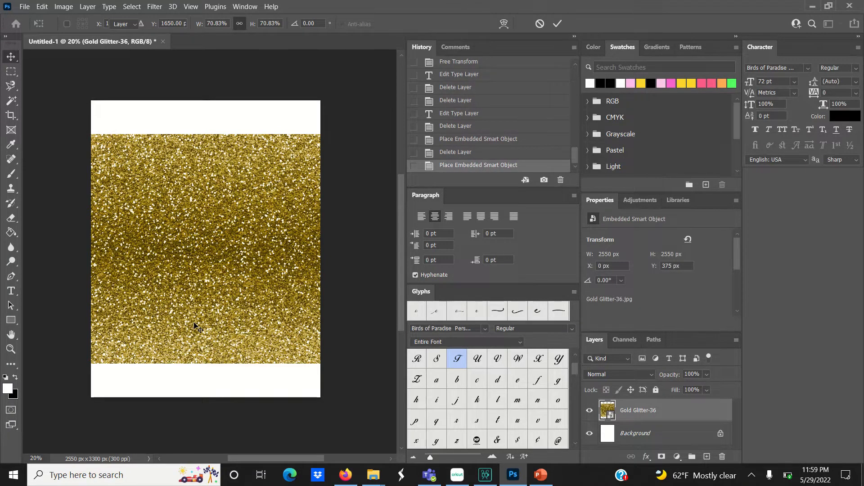
Step: Type 'Thank You!' in Birds of Paradise font over the glitter paper
left_click(11, 290)
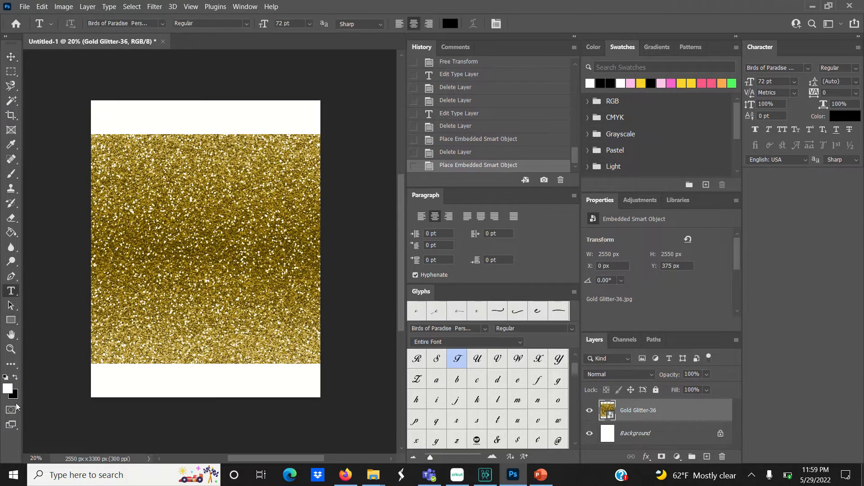
mouse_move(52, 303)
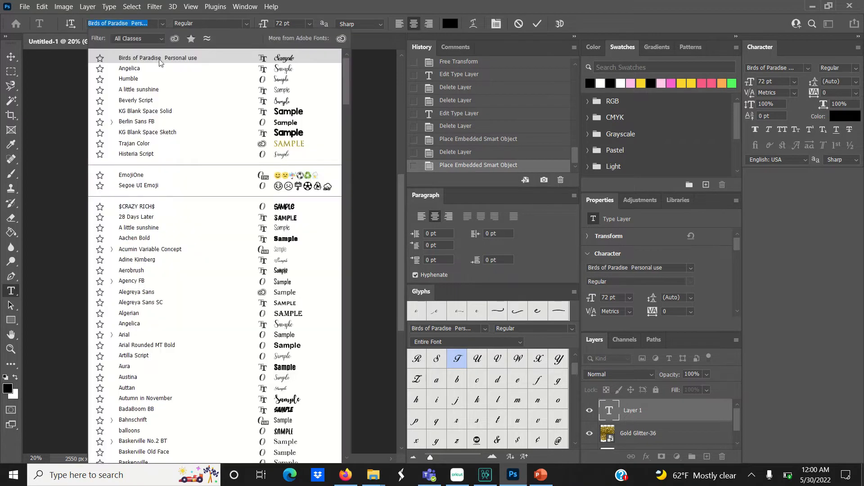
left_click(157, 57)
type("Thank Y")
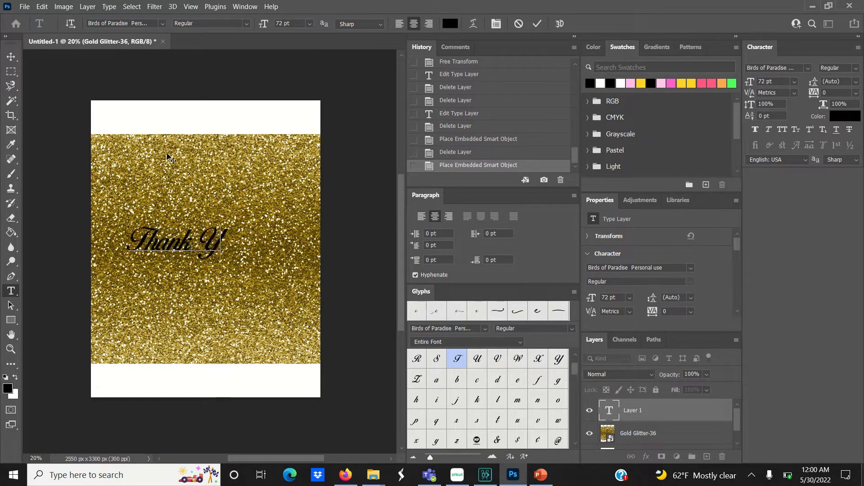
type("ou!")
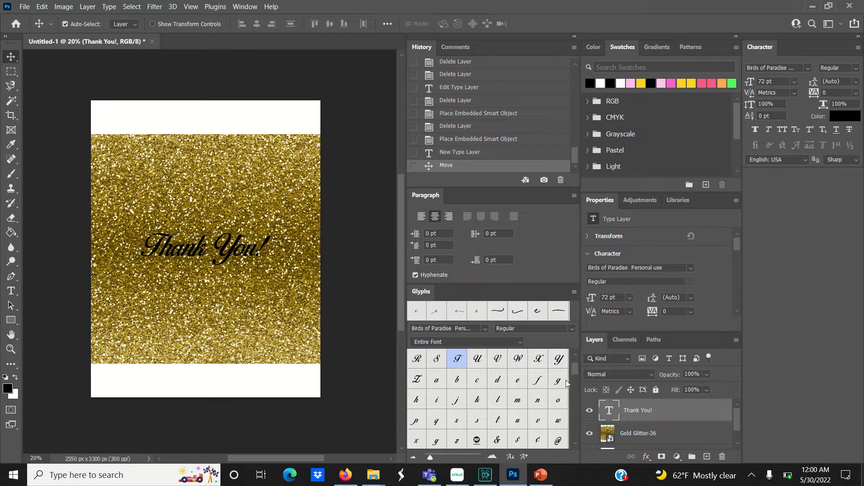
mouse_move(684, 358)
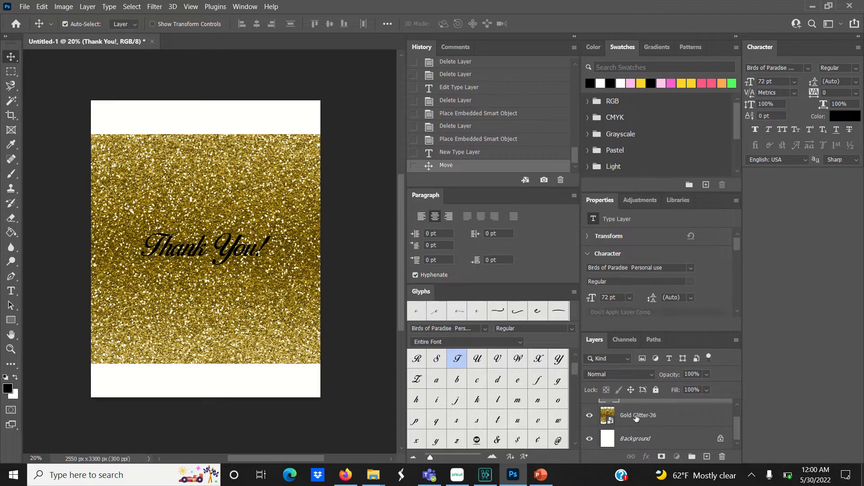
Step: Clip Gold Glitter-36 to the 'Thank You!' text and shrink it over the lettering
left_click(637, 415)
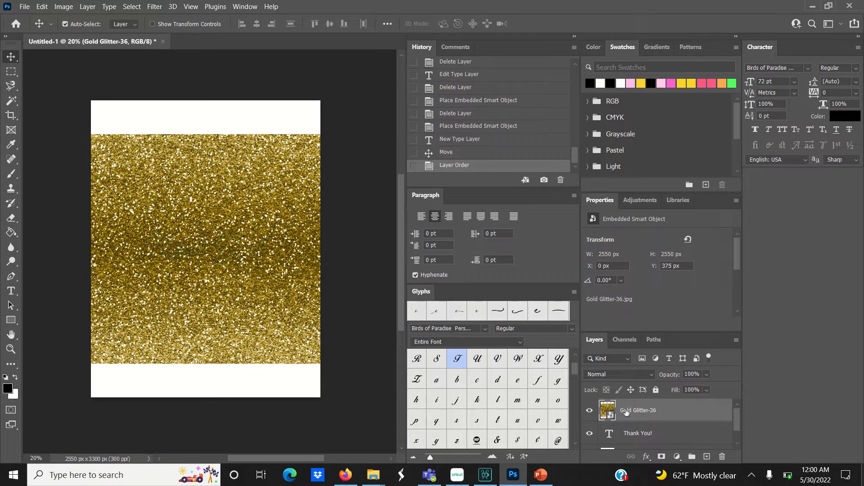
right_click(640, 410)
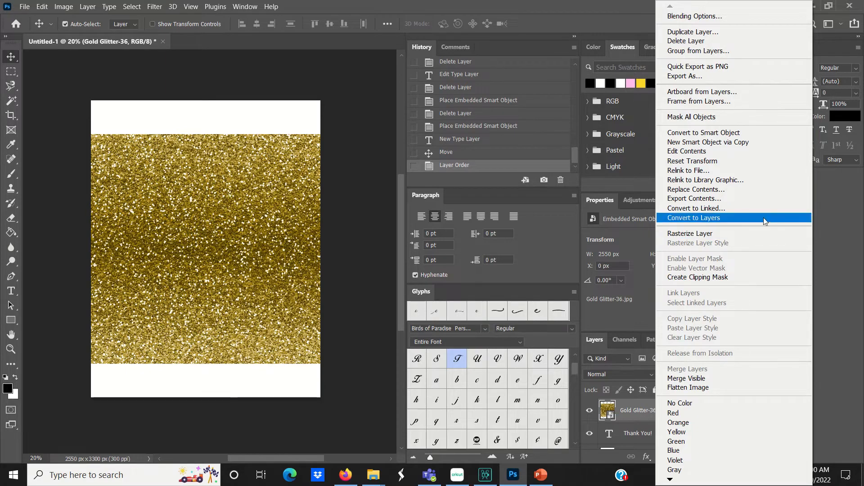
mouse_move(698, 277)
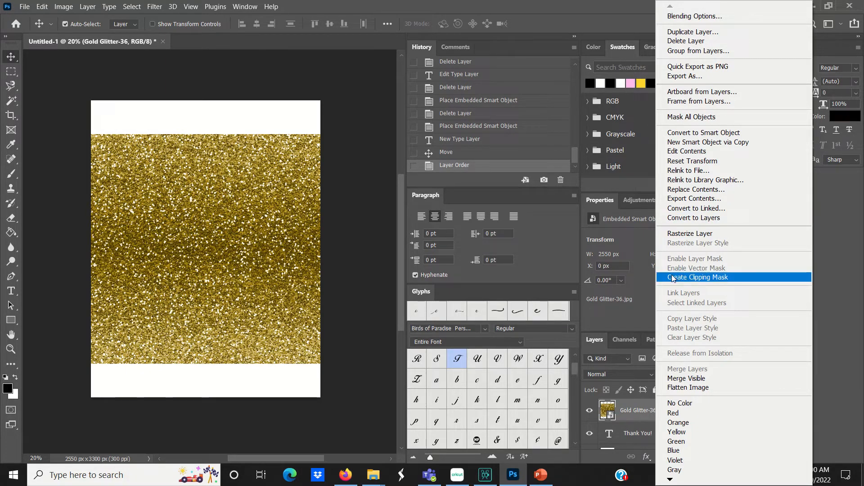
left_click(699, 278)
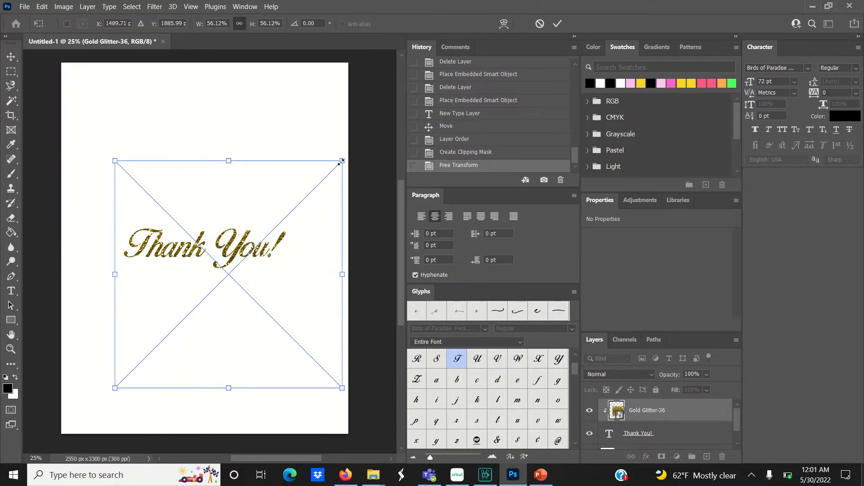
left_click_drag(341, 160, 319, 172)
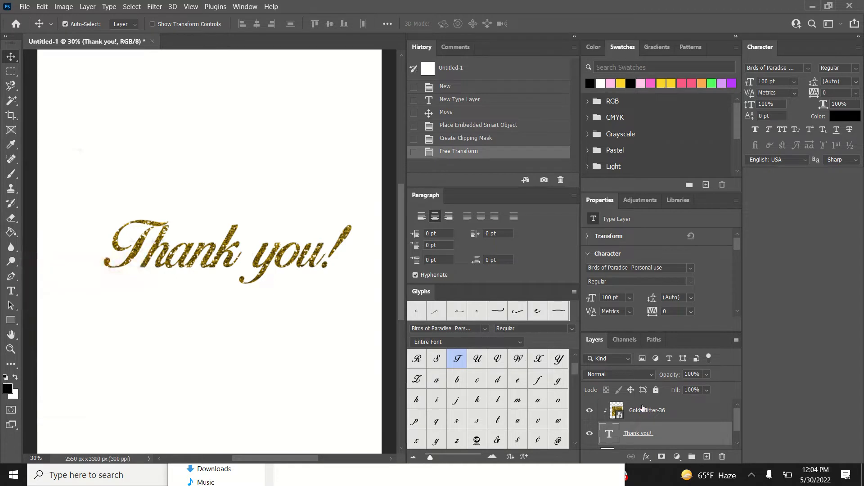
left_click(646, 410)
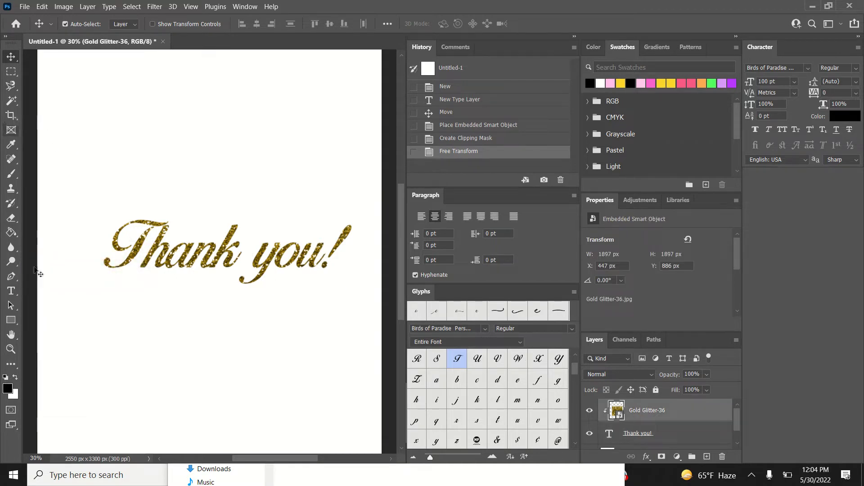
left_click(11, 291)
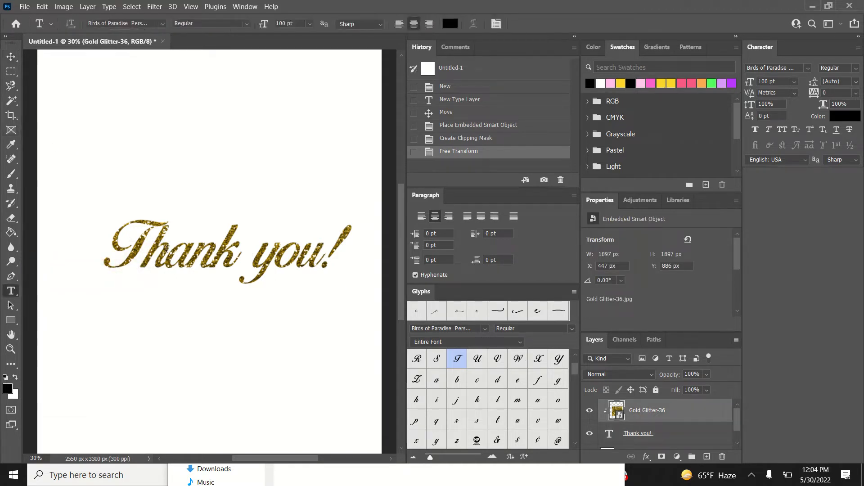
Step: Preview Angelica, KG Blank Space Solid, Beverly Script and $CRAZY RICH$, then hide Background
double_click(638, 433)
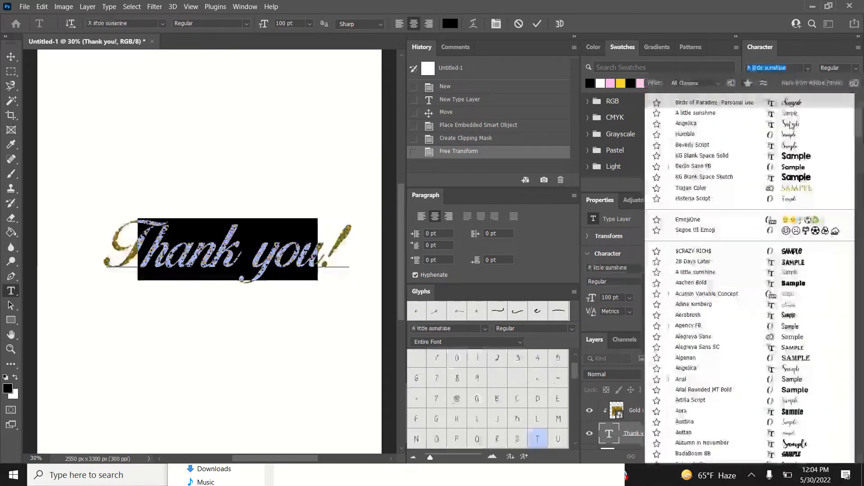
left_click(686, 123)
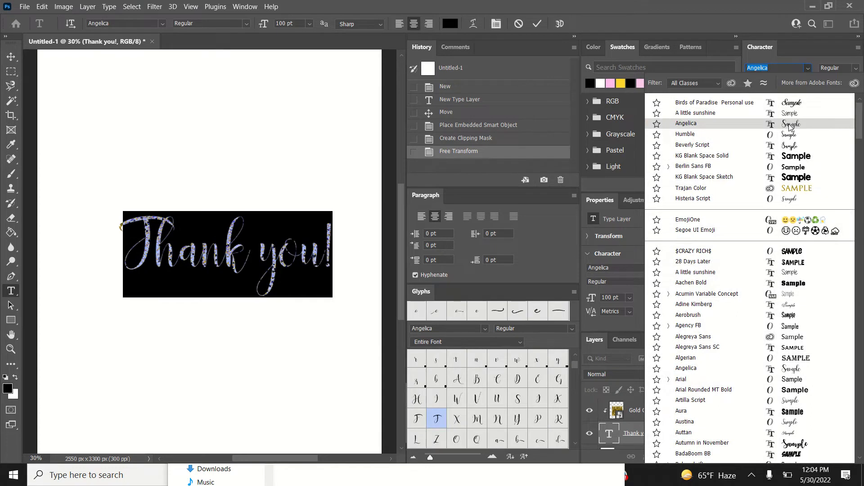
left_click(703, 155)
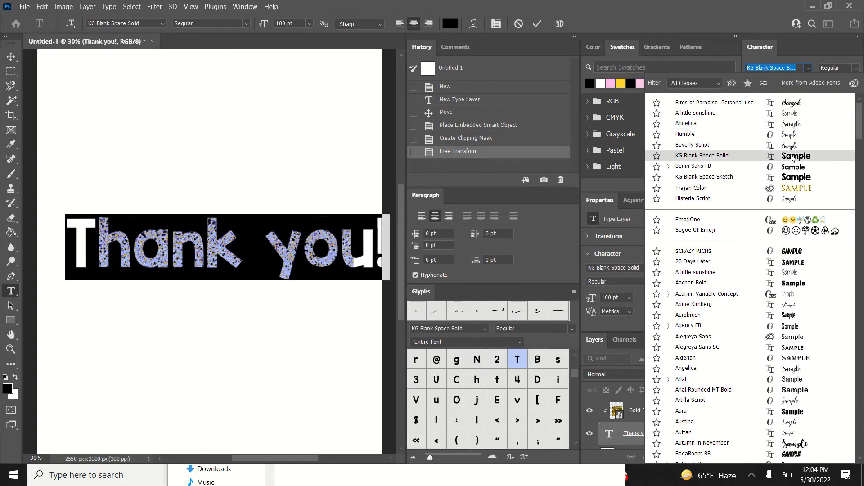
left_click(692, 144)
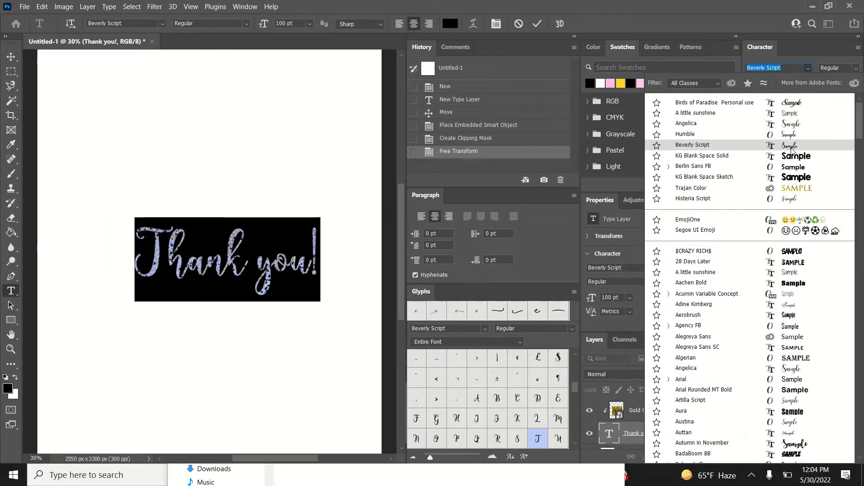
left_click(694, 250)
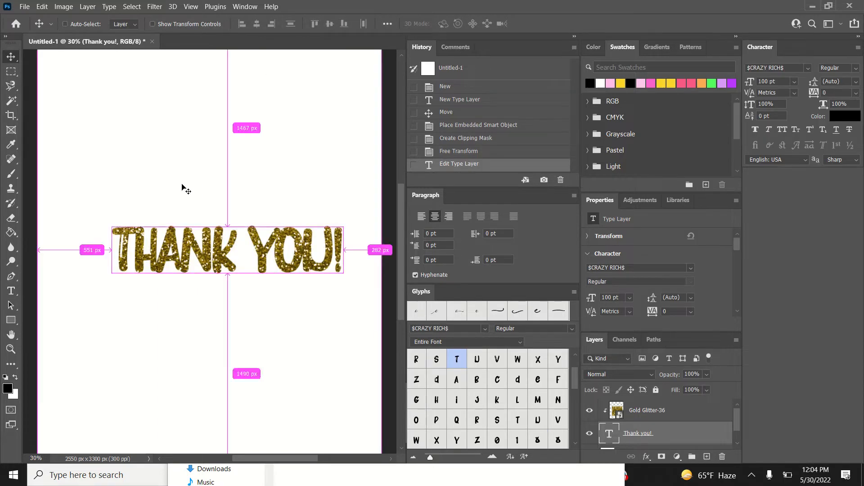
left_click(776, 68)
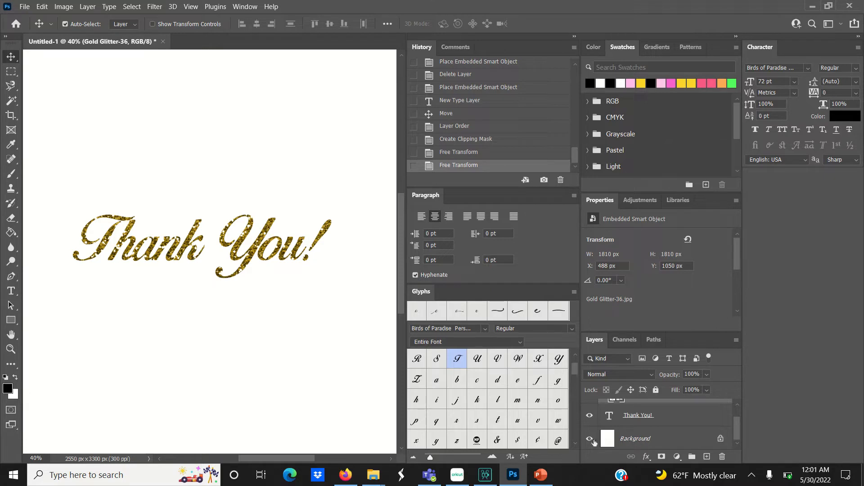
left_click(589, 441)
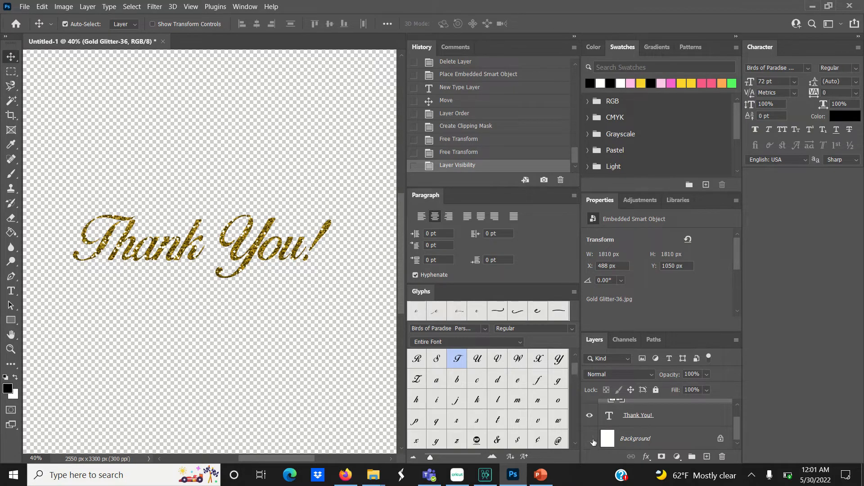
Step: Crop the transparent canvas to a narrow strip around 'Thank You!'
left_click(589, 438)
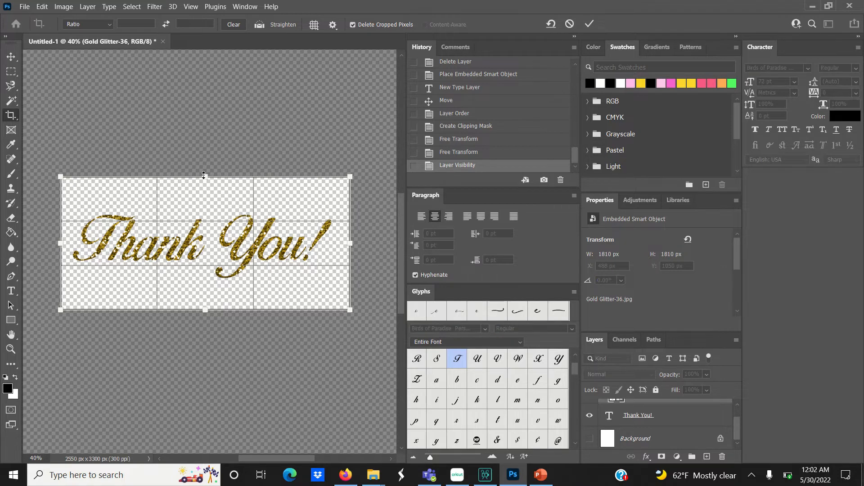
left_click_drag(205, 176, 204, 194)
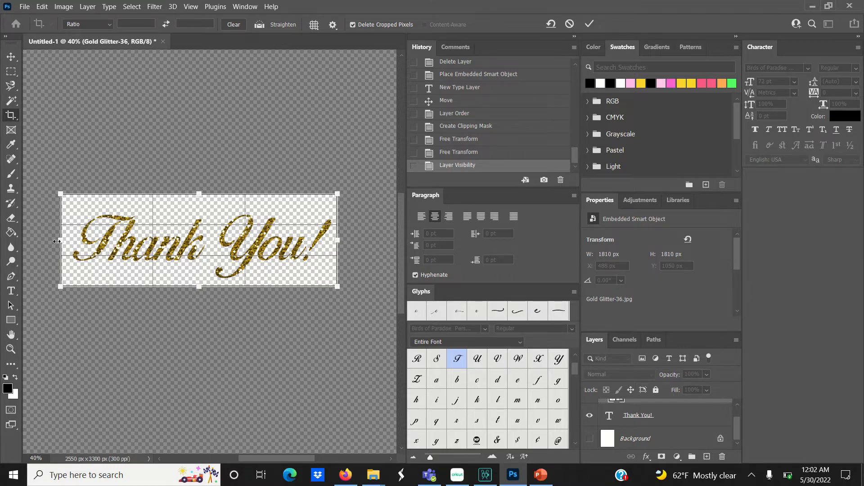
left_click(590, 24)
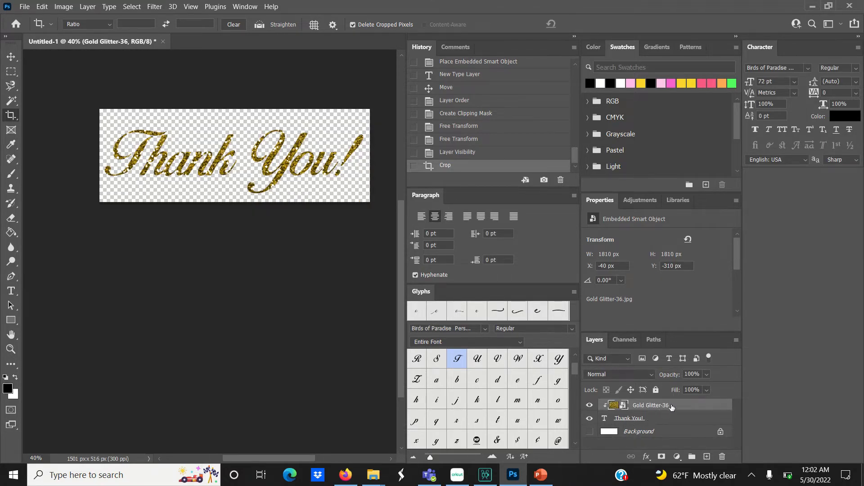
Step: Rasterize the Gold Glitter-36 layer and Merge Visible into one pixel layer
right_click(651, 405)
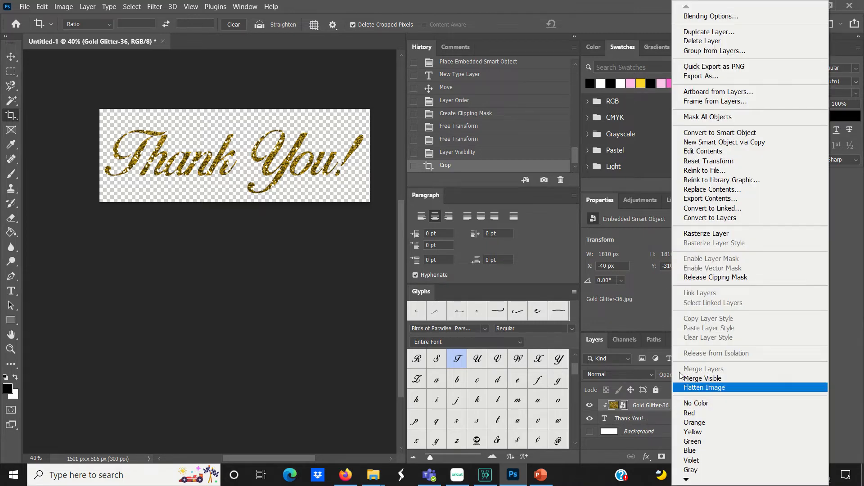
mouse_move(705, 322)
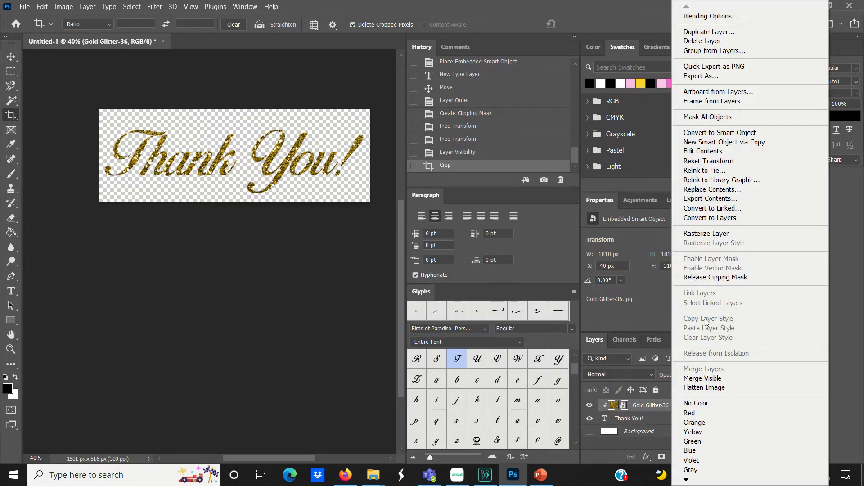
left_click(706, 233)
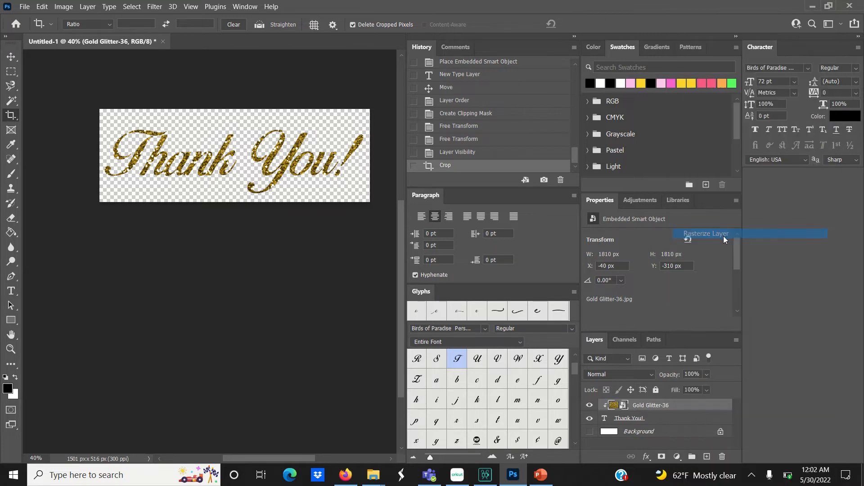
left_click(707, 233)
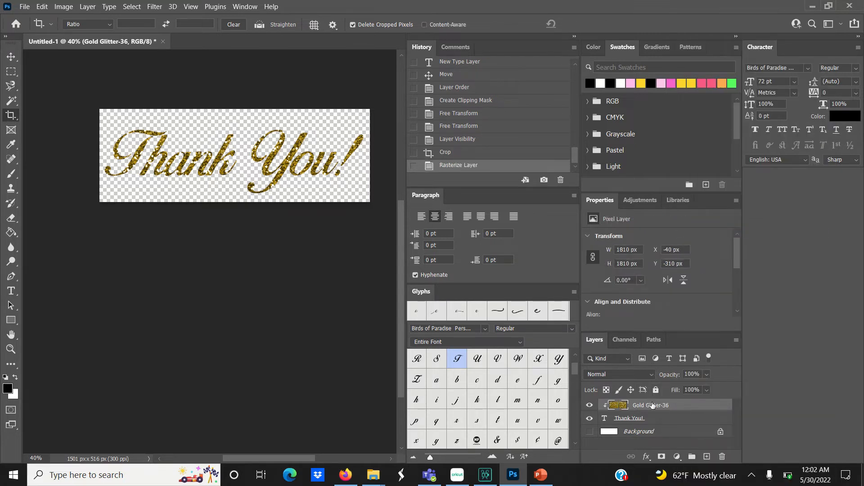
right_click(650, 405)
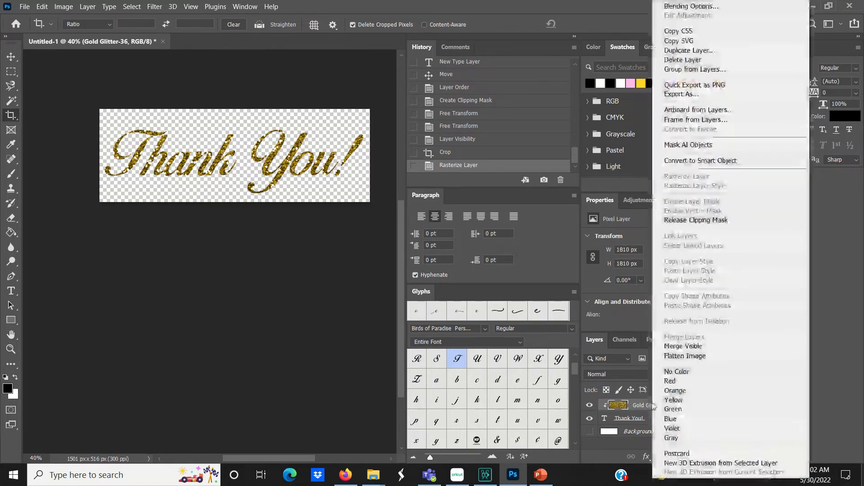
mouse_move(682, 345)
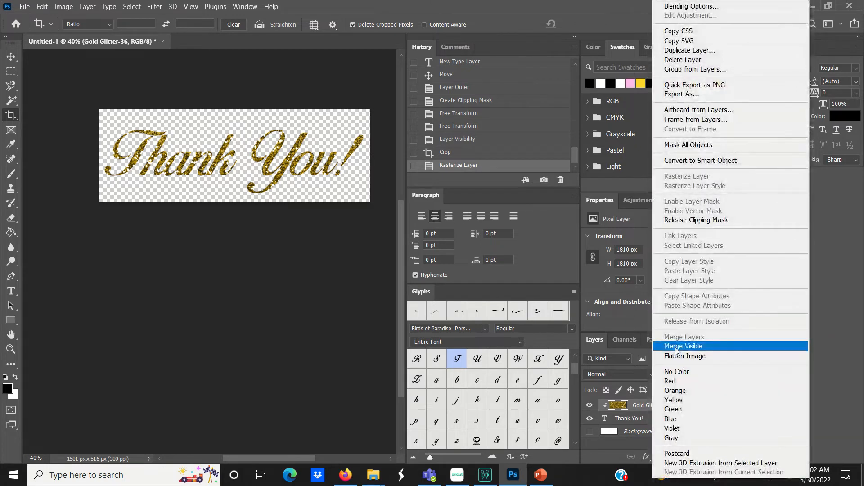
left_click(684, 345)
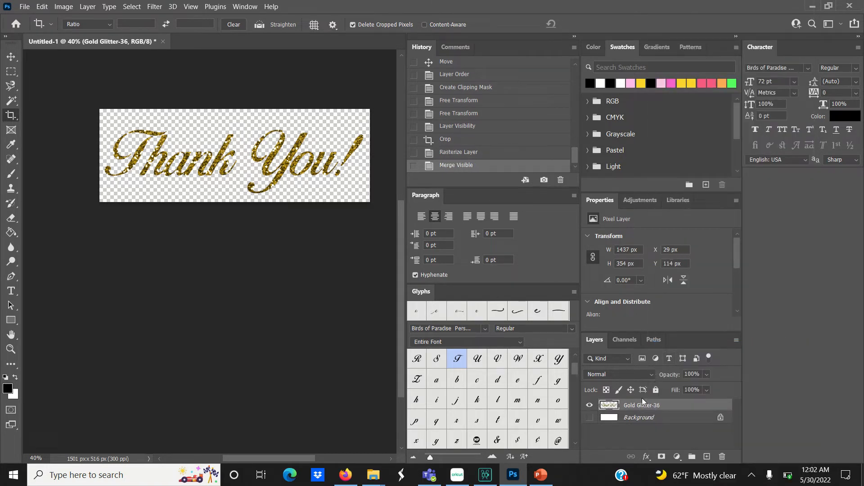
mouse_move(631, 412)
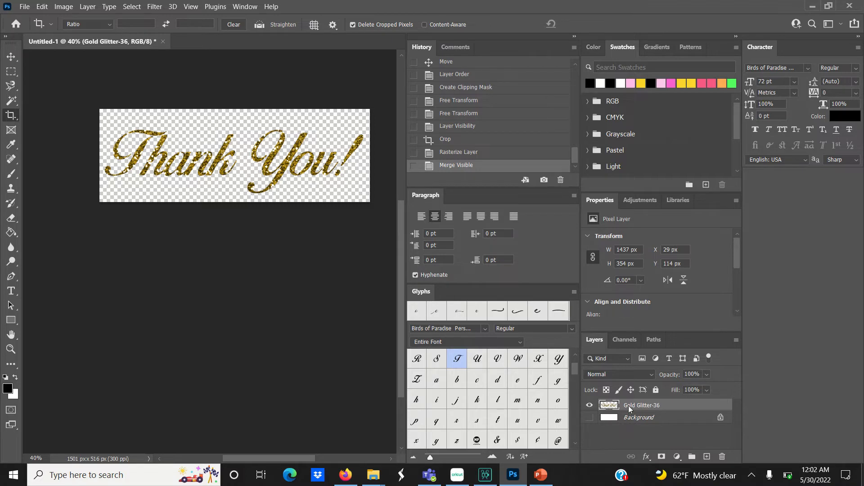
Step: Select the merged Gold Glitter-36 layer and open its Export As dialog
left_click(589, 405)
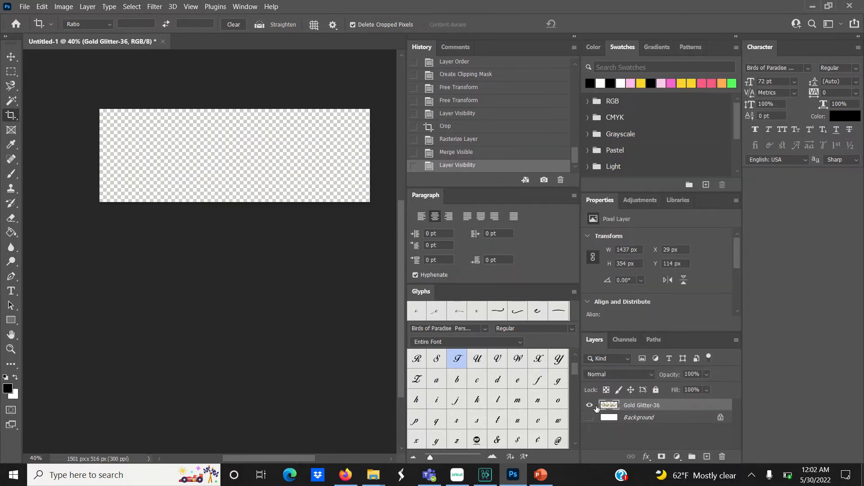
left_click(589, 405)
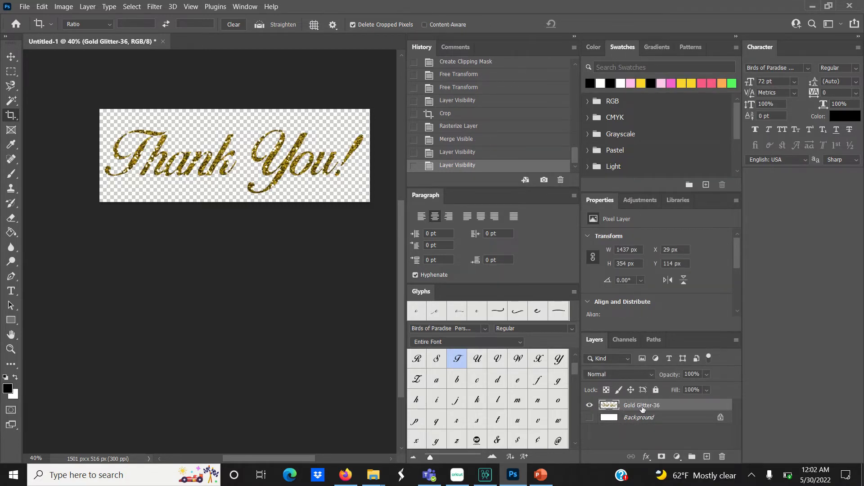
right_click(642, 405)
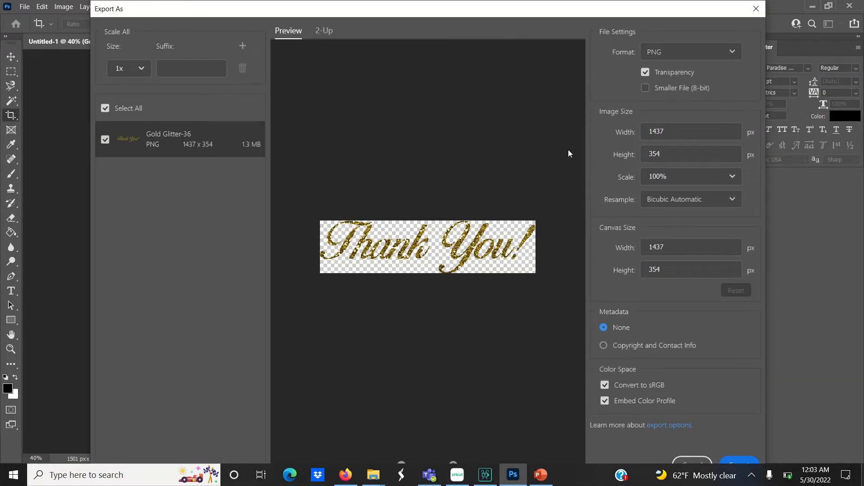
Step: Export a transparent PNG to the Desktop named 'thank you glitter'
left_click(690, 52)
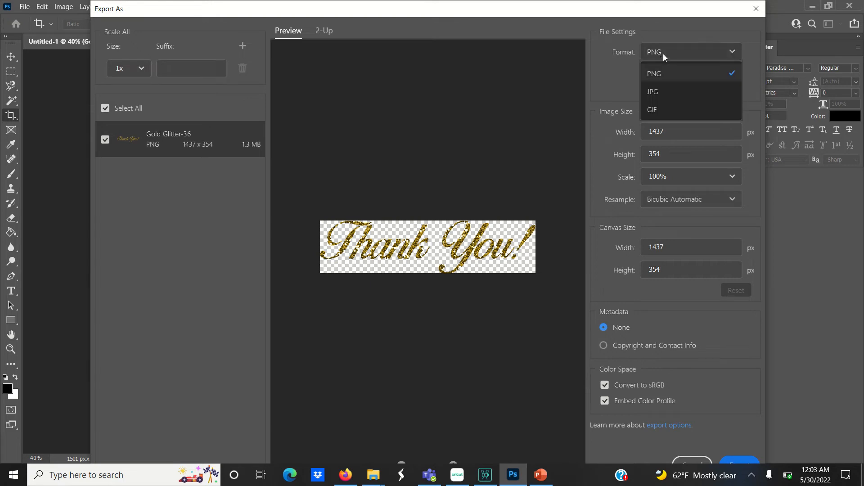
left_click(653, 73)
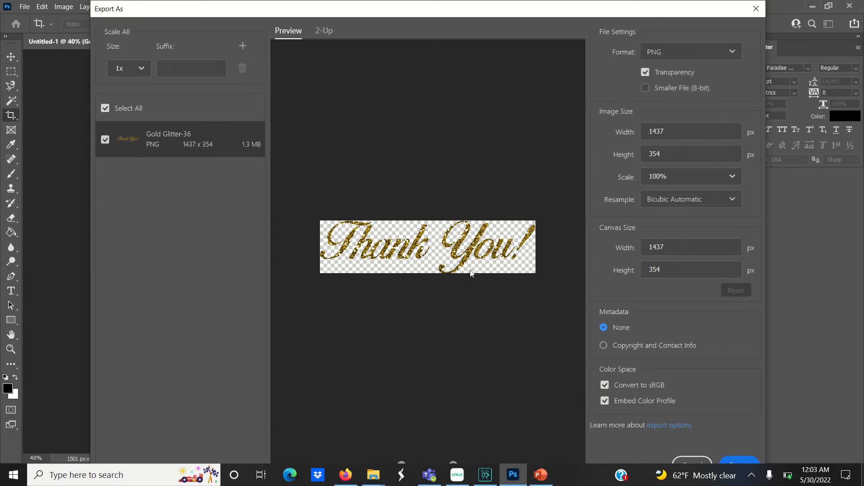
mouse_move(732, 446)
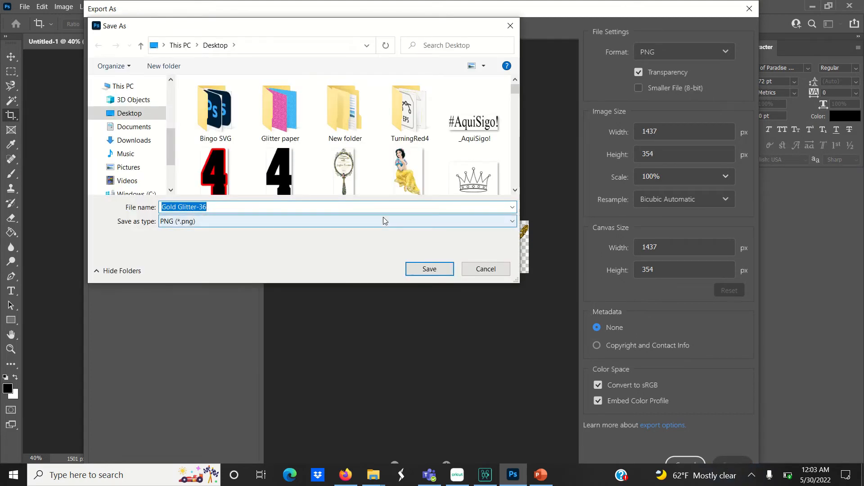
type("thank")
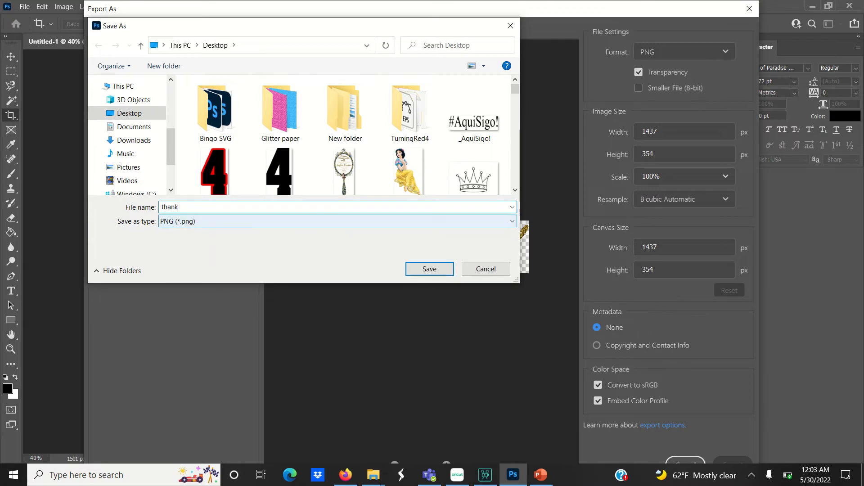
type("you glitte")
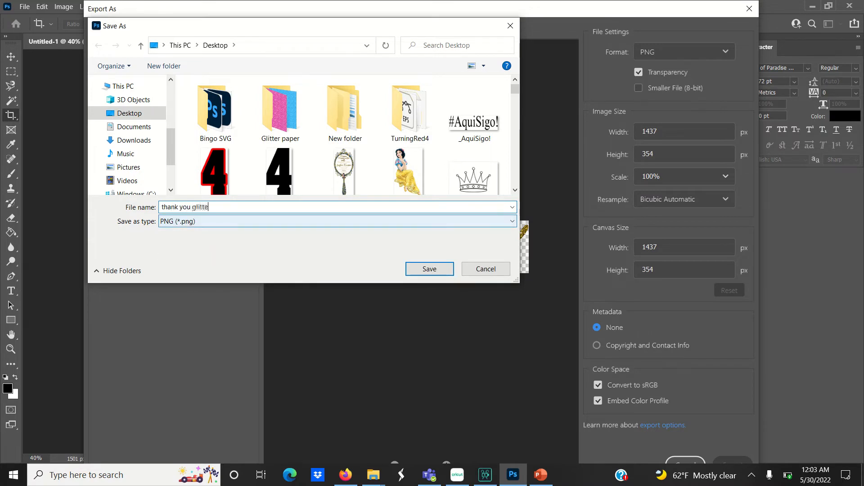
left_click(429, 269)
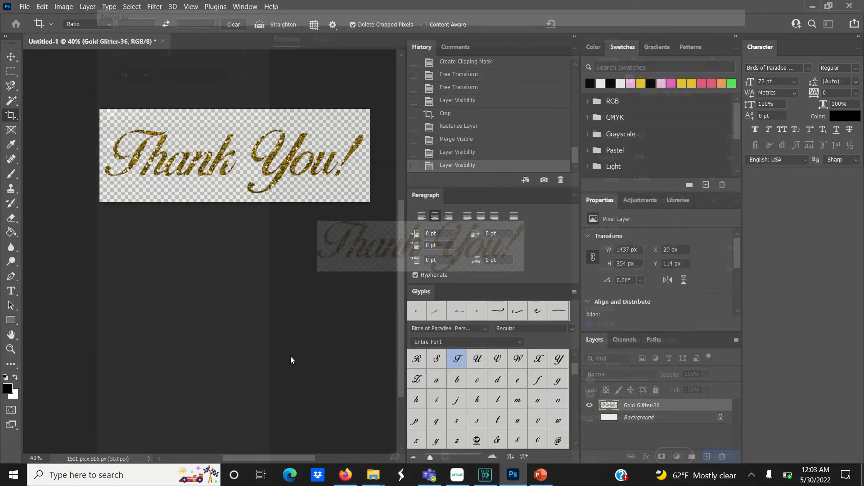
mouse_move(373, 474)
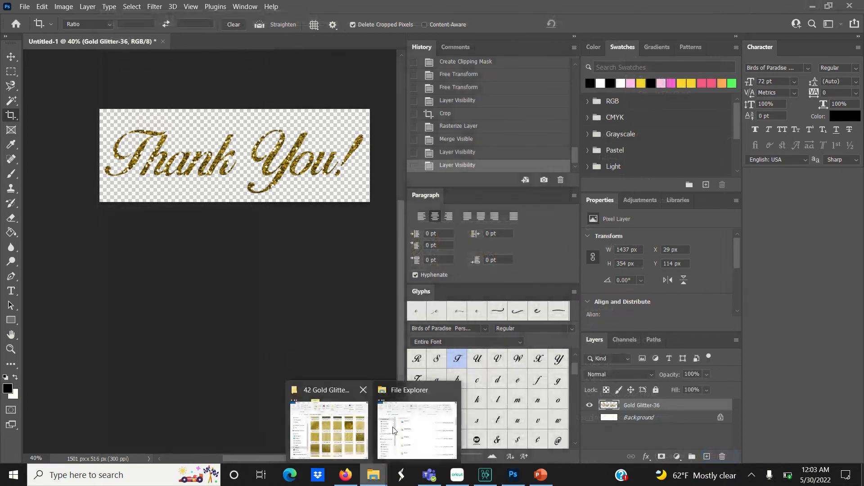
Step: Open File Explorer and scroll down through the Quick access recent files
left_click(416, 428)
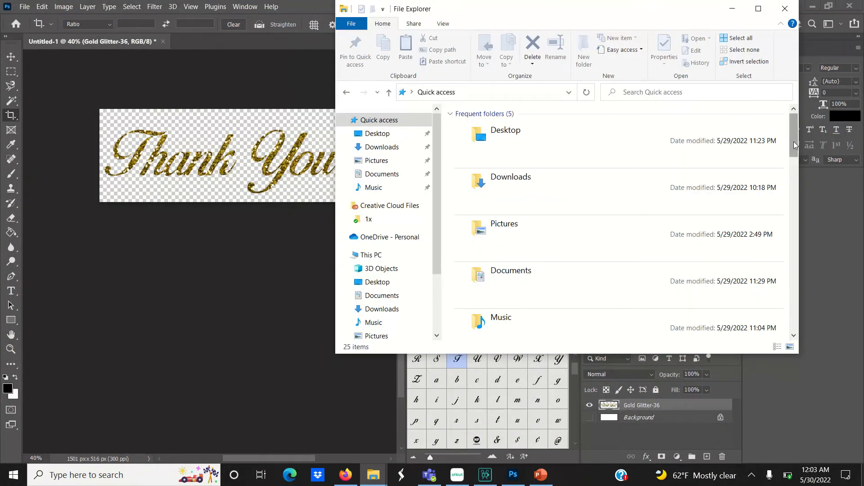
scroll("down", 3)
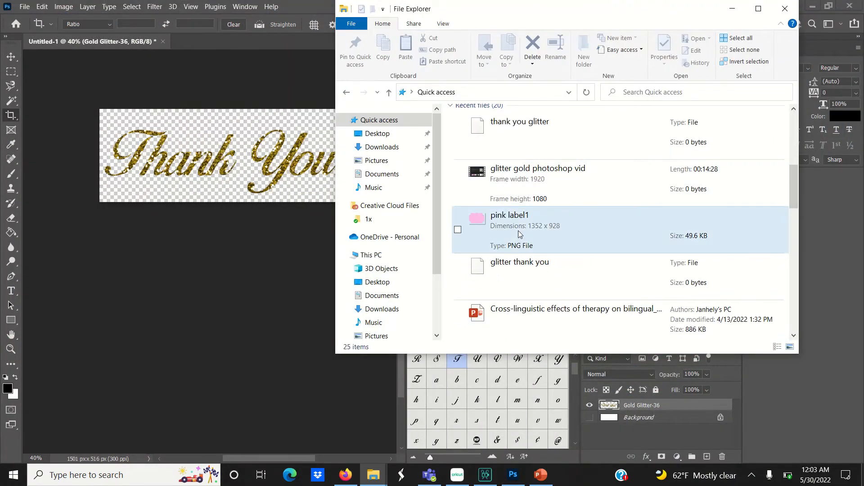
mouse_move(502, 216)
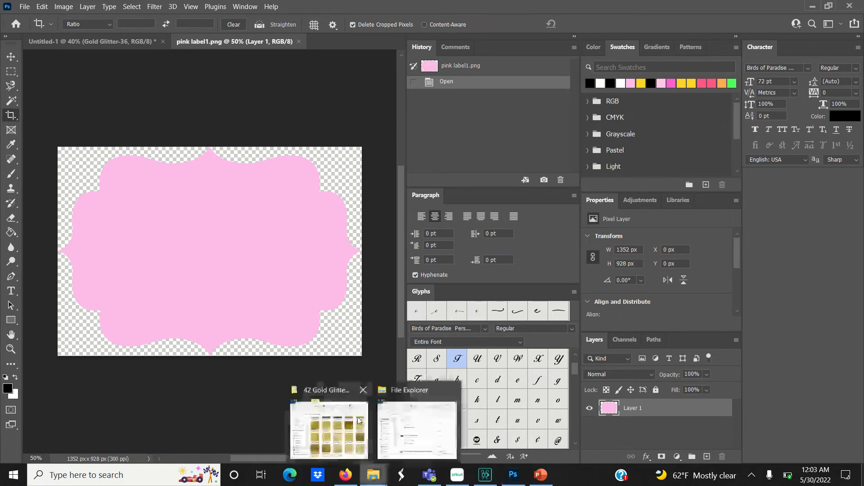
Step: Place the glitter 'Thank You!' PNG on the pink label, scaled down and centred
left_click(416, 430)
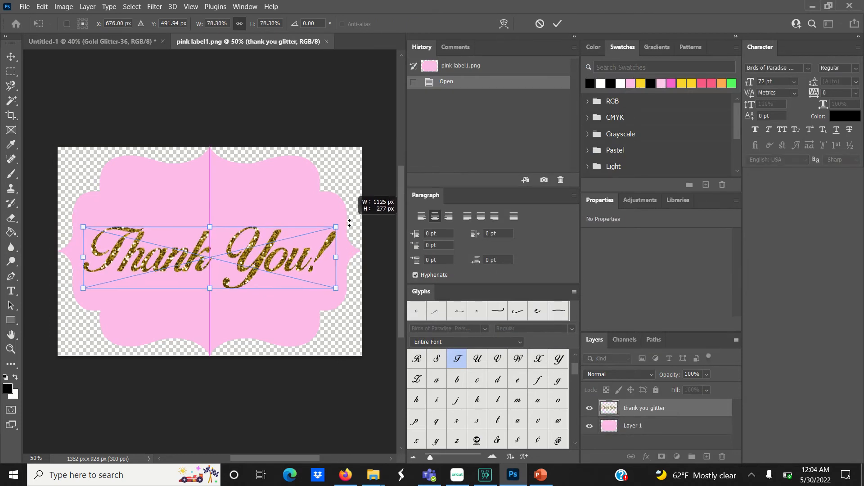
left_click(558, 23)
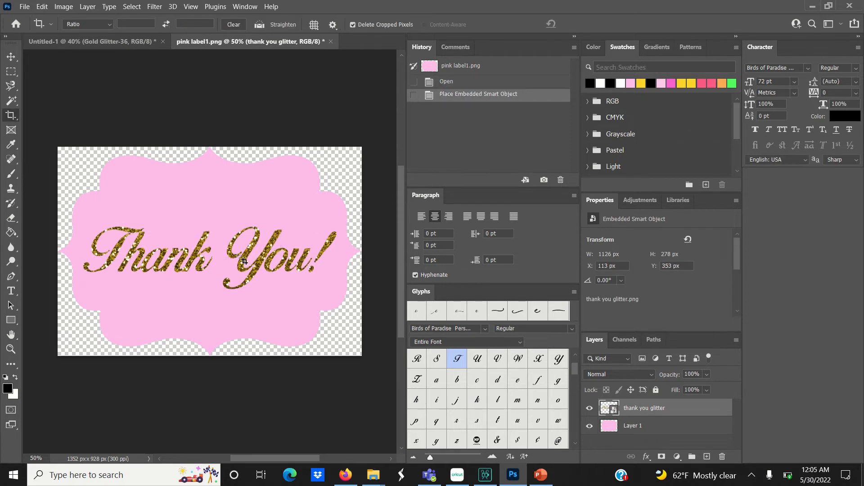
left_click(10, 56)
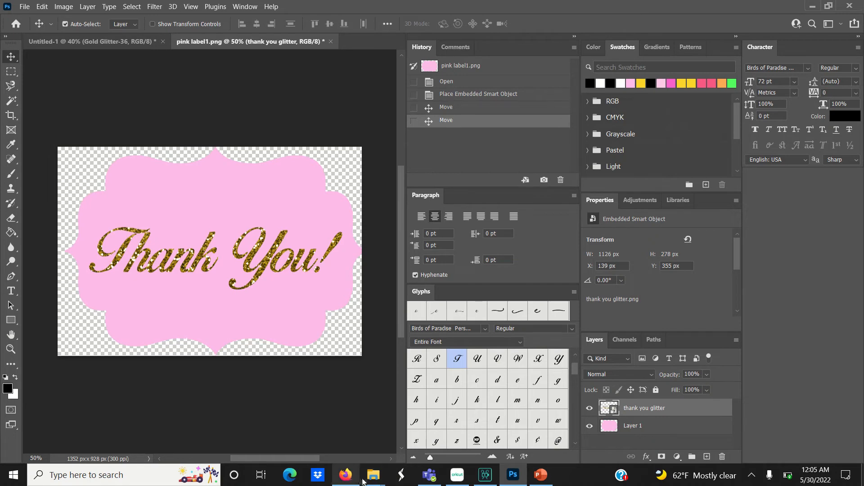
left_click(373, 475)
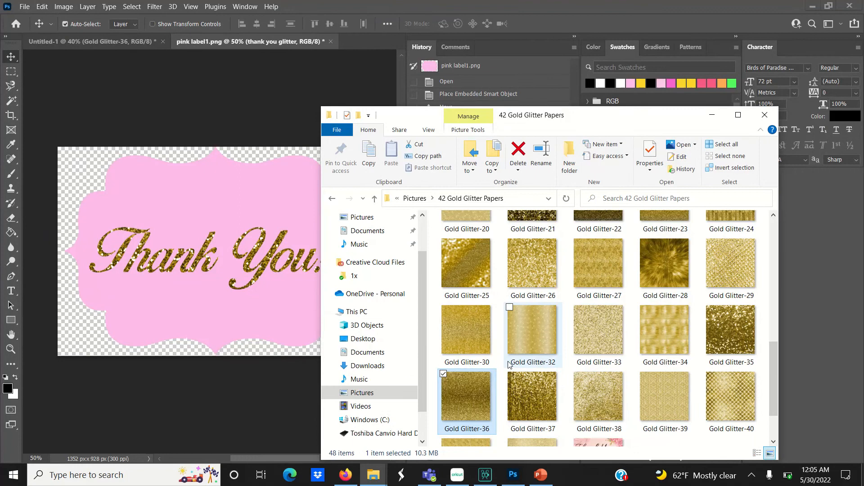
Step: Place Gold Glitter-30 over the lettering and clip it to the text layer
left_click(465, 331)
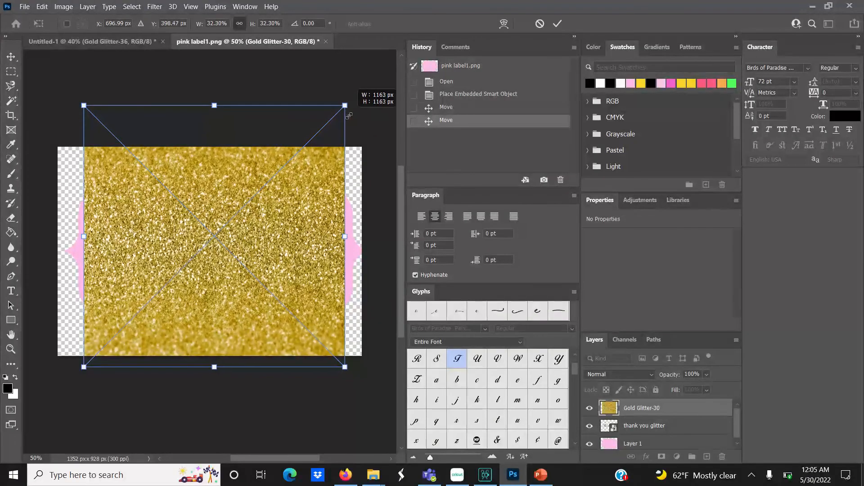
left_click(557, 24)
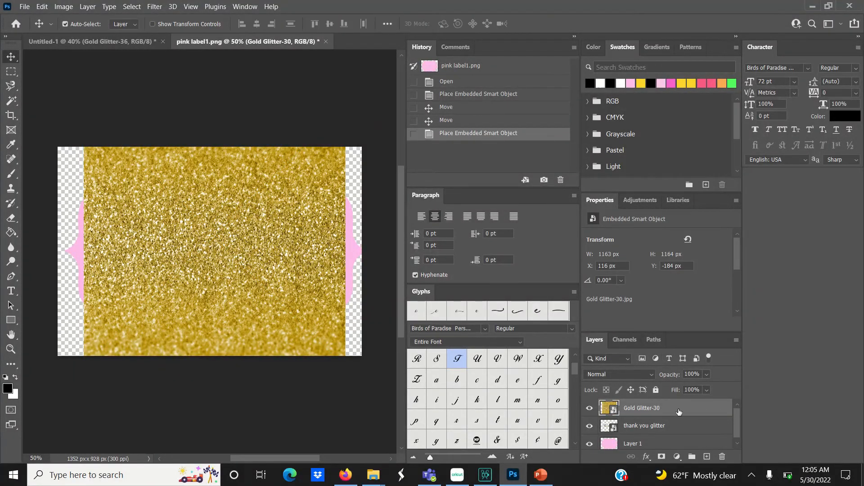
right_click(642, 407)
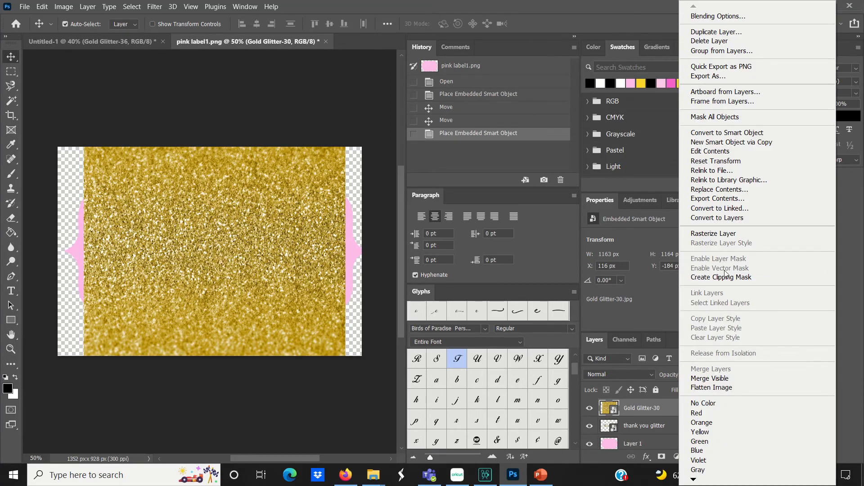
left_click(721, 278)
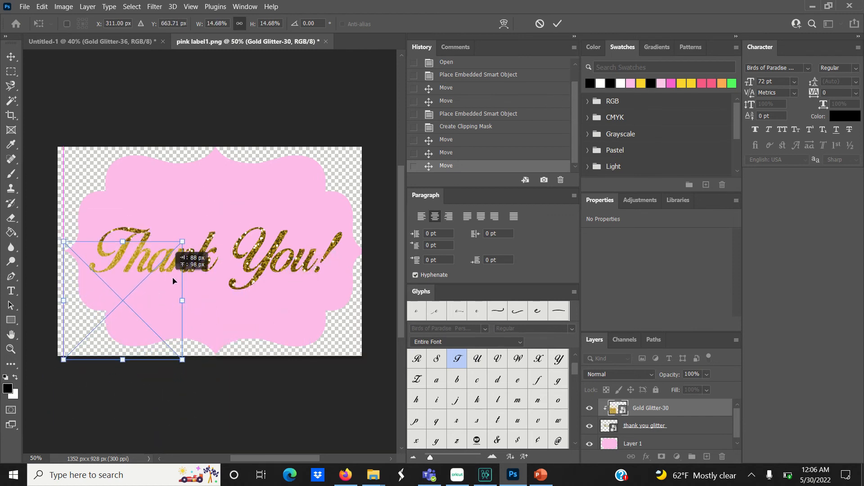
Step: Commit the glitter paper scaled to about 15% over the left side of the text
left_click(231, 41)
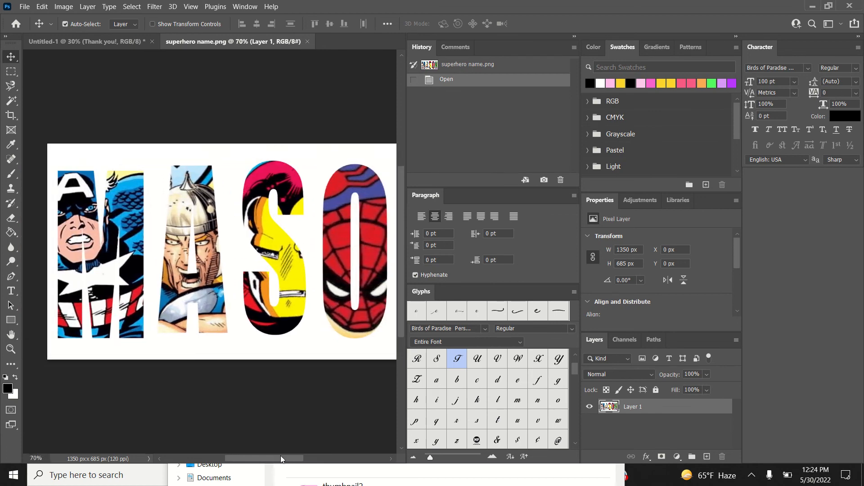
scroll("right", 3)
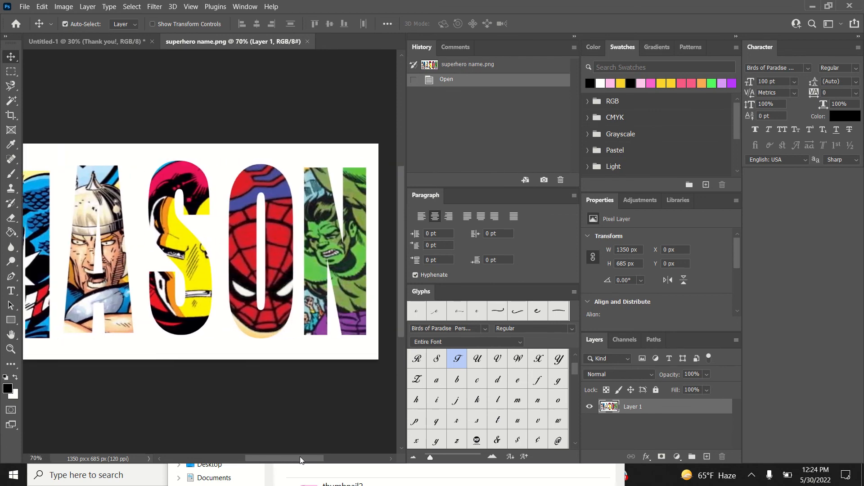
scroll("left", 3)
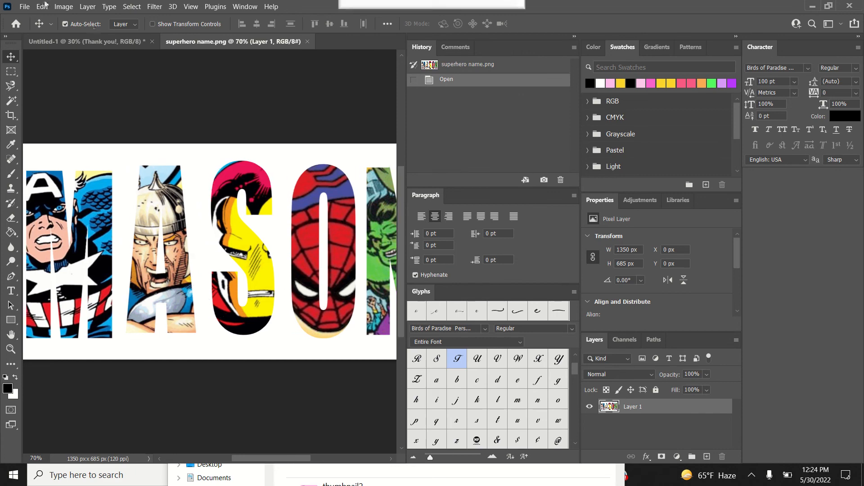
mouse_move(392, 21)
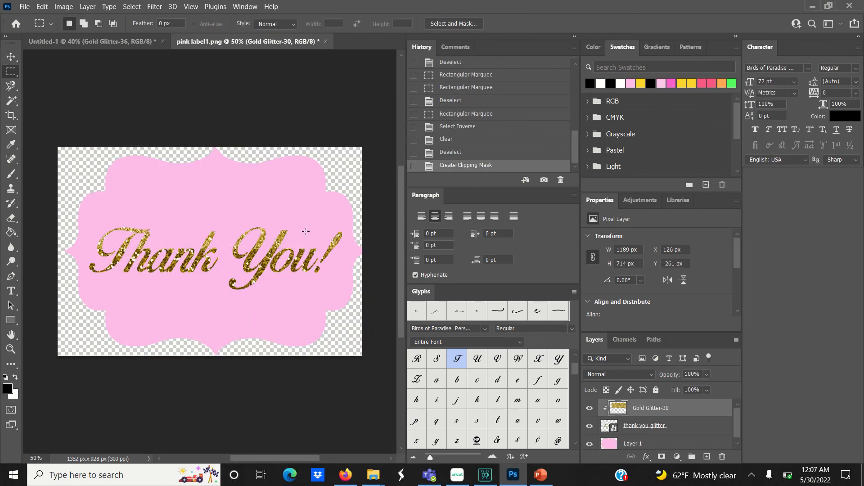
mouse_move(142, 208)
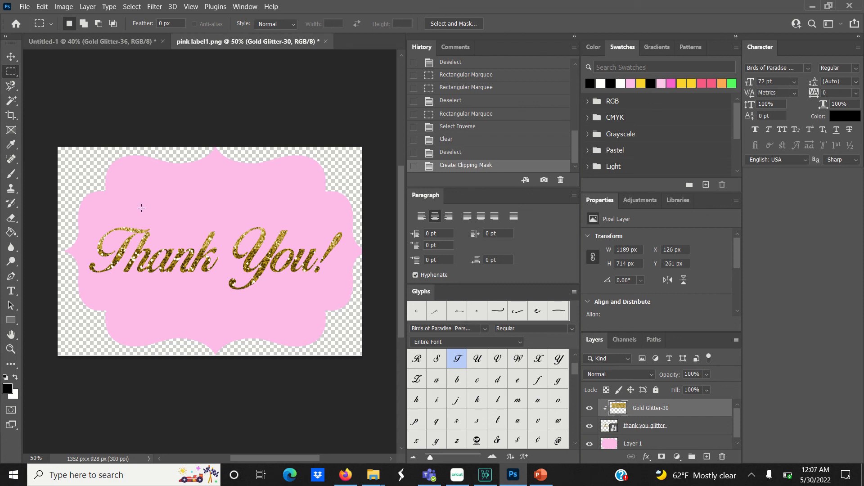
Step: Return to the pink label1.png document with the Move tool selected
left_click(10, 57)
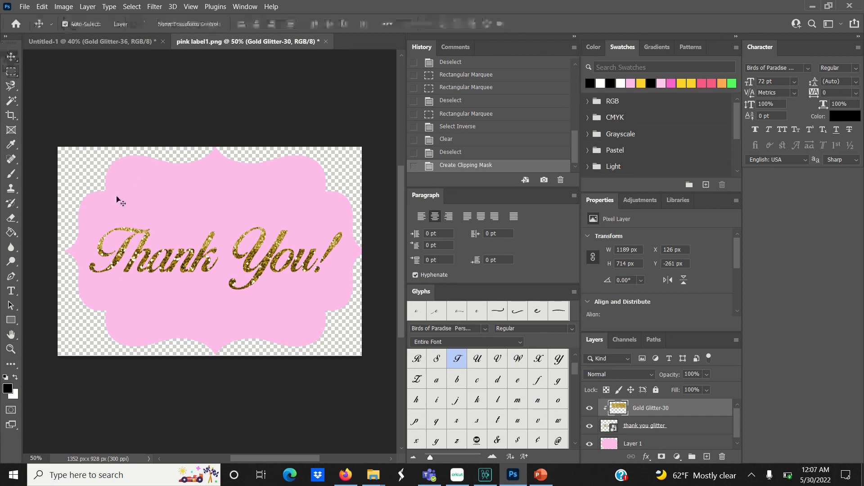